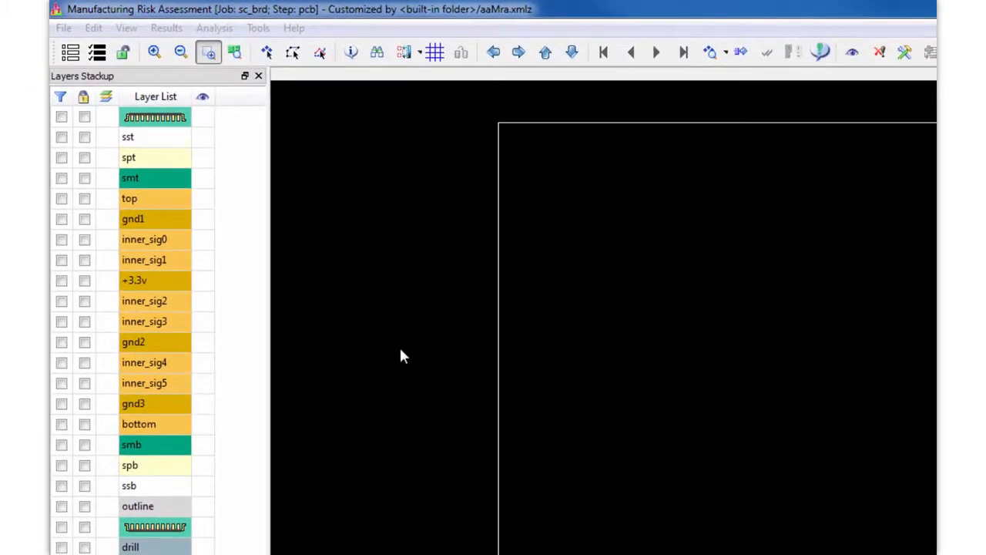
pyautogui.moveTo(343, 237)
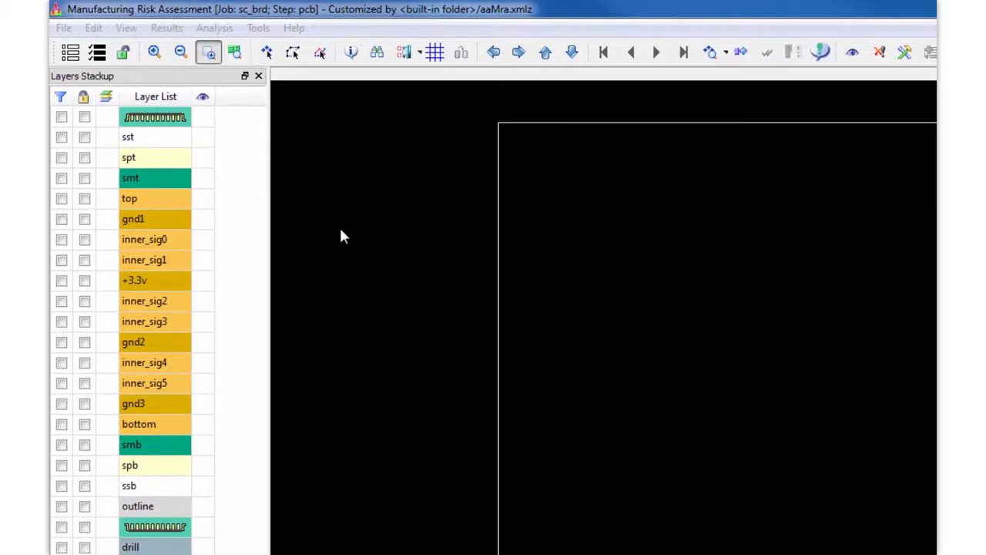
# Open the Analysis Definition Manager from Tools to show the My Classifications set
pyautogui.click(258, 28)
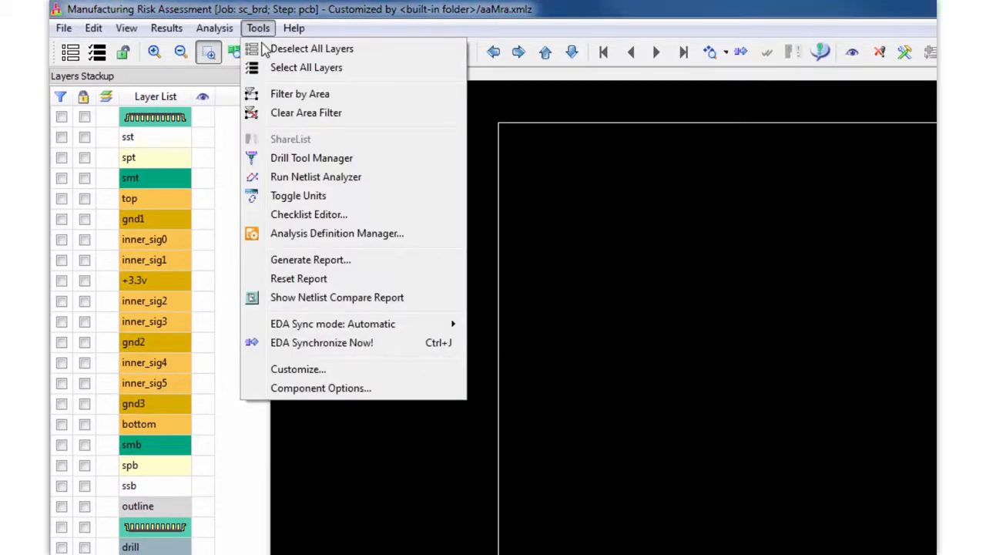
pyautogui.moveTo(336, 232)
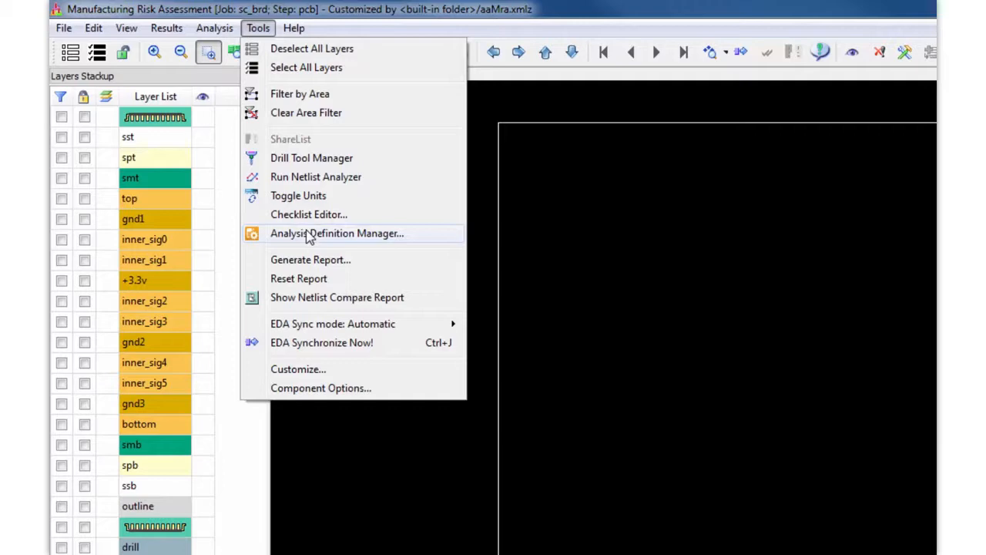
pyautogui.click(336, 233)
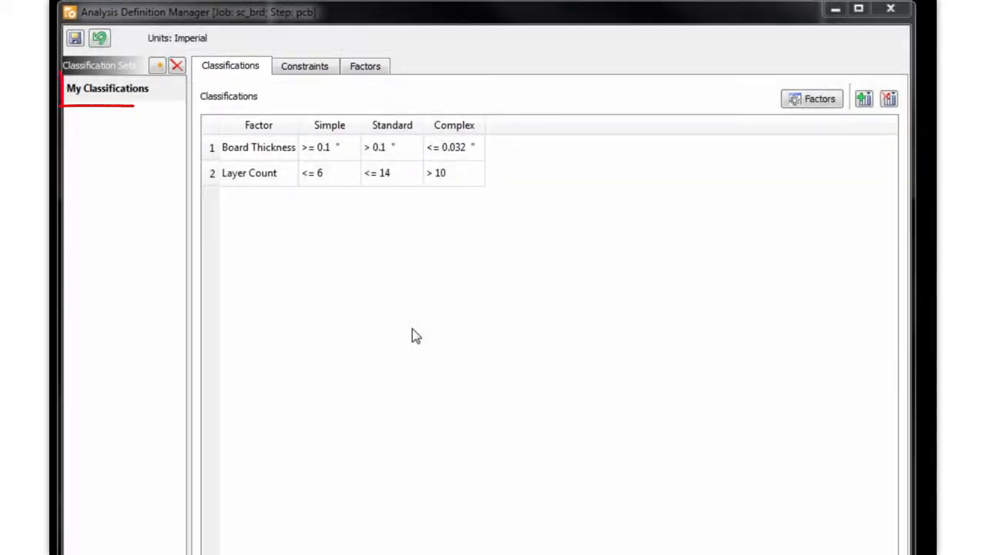
pyautogui.click(108, 88)
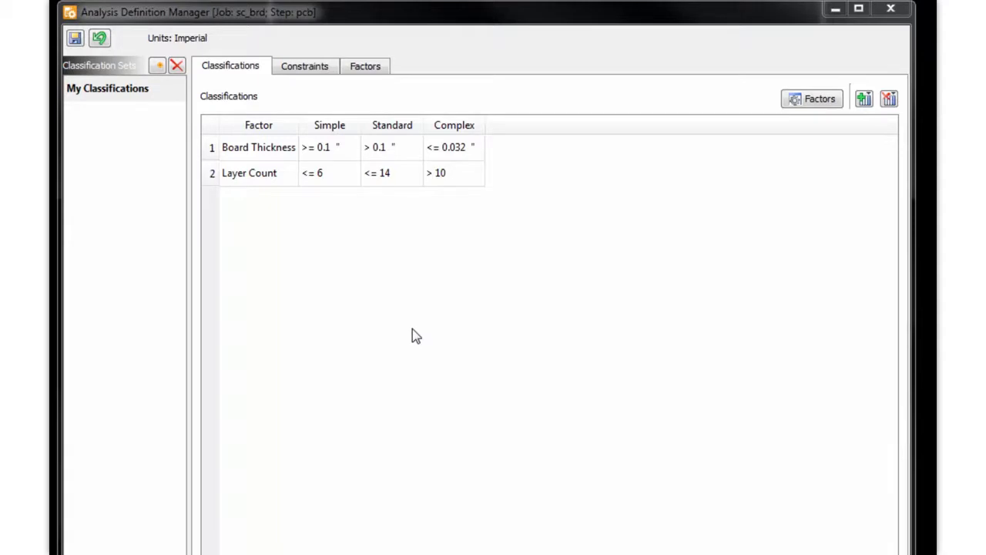
pyautogui.click(364, 66)
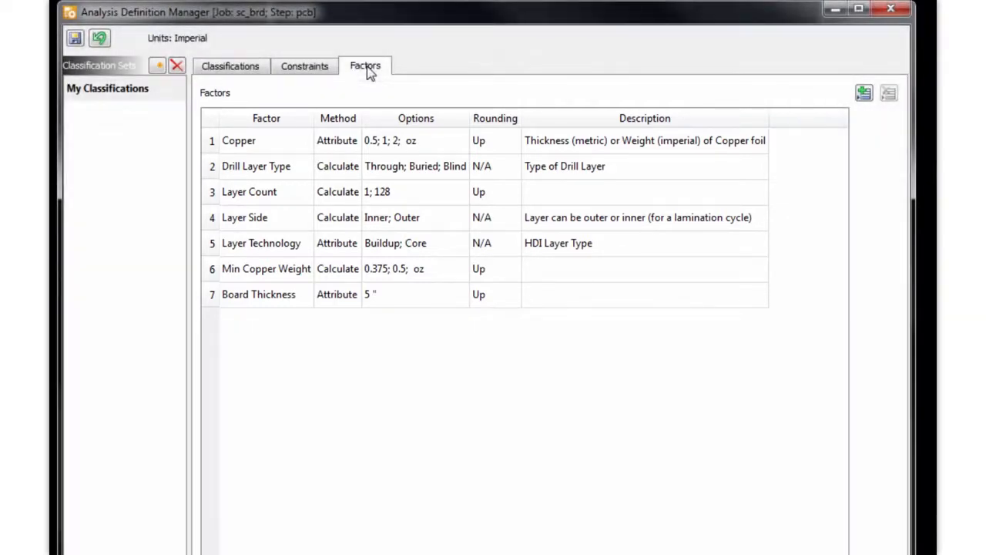
pyautogui.moveTo(254, 87)
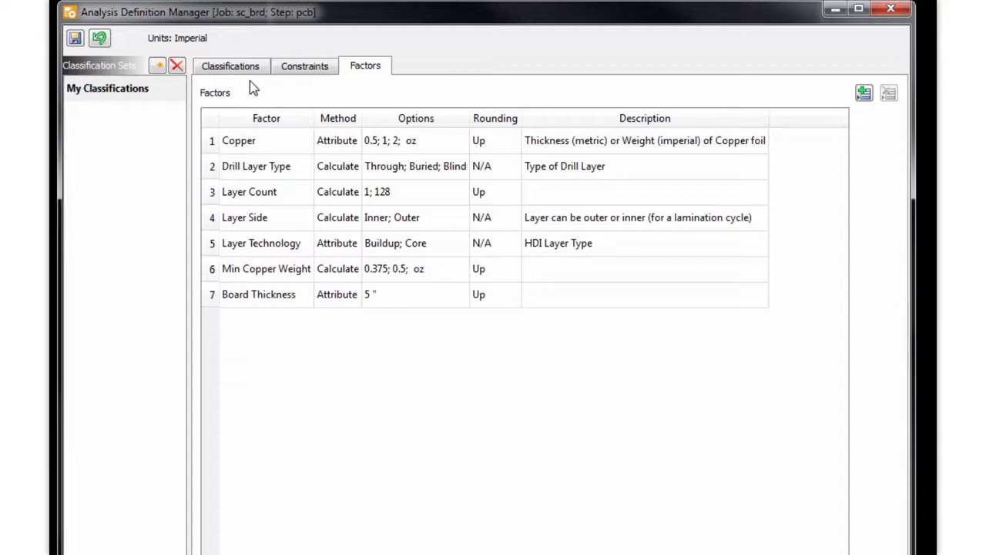
pyautogui.click(229, 66)
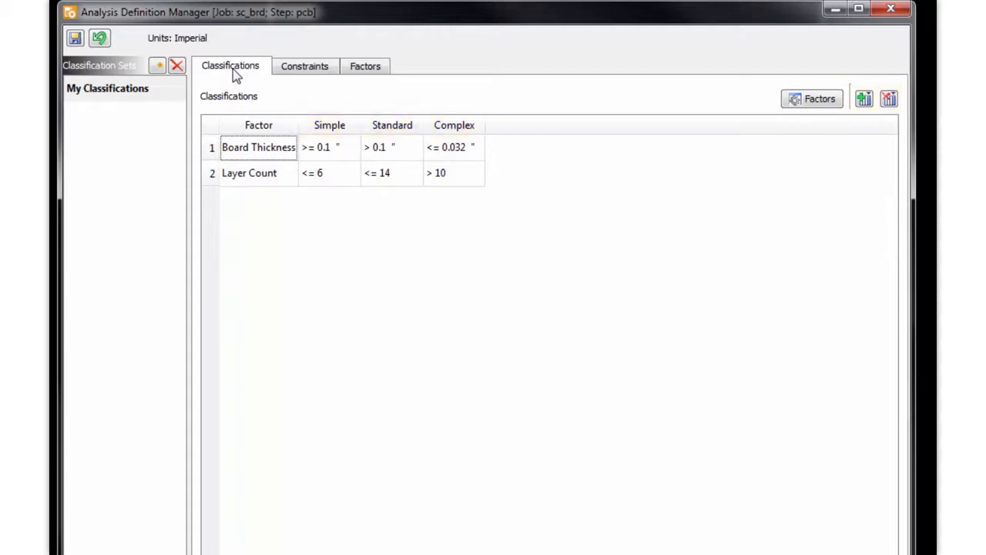
pyautogui.click(811, 99)
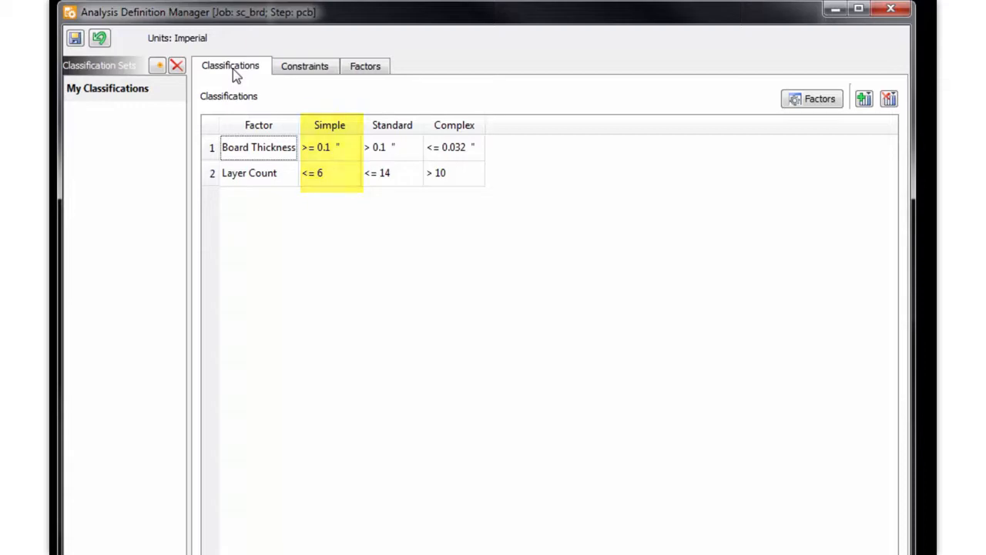
pyautogui.click(392, 125)
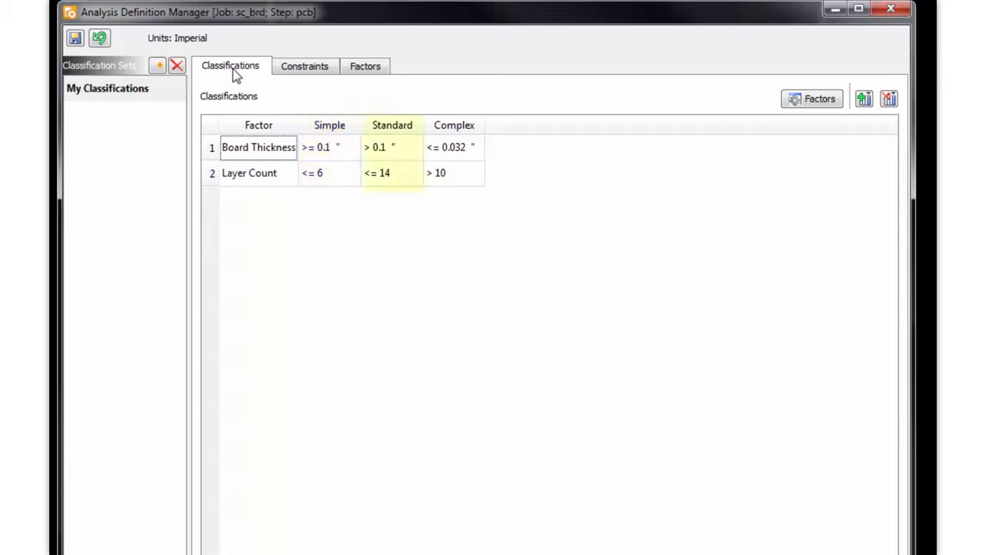
pyautogui.click(392, 125)
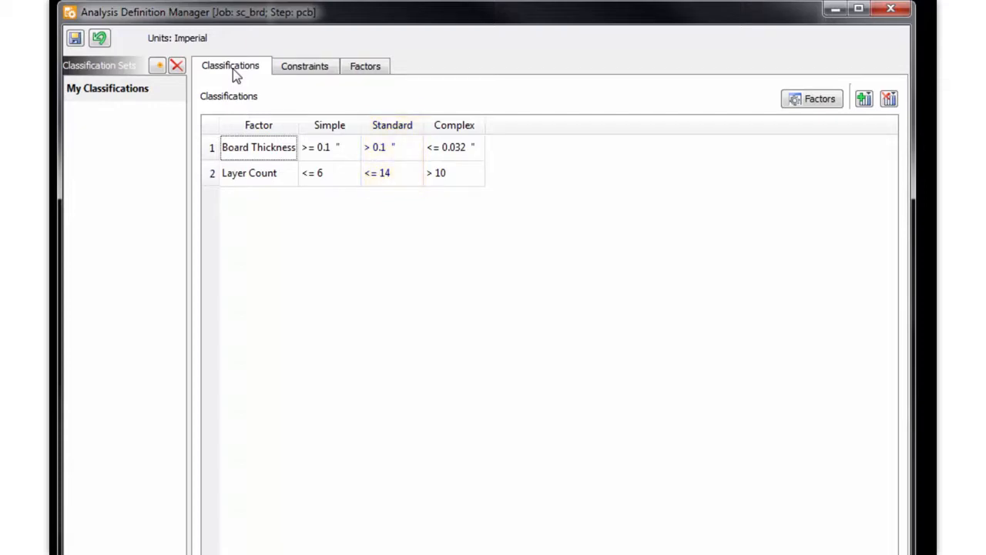
pyautogui.click(454, 124)
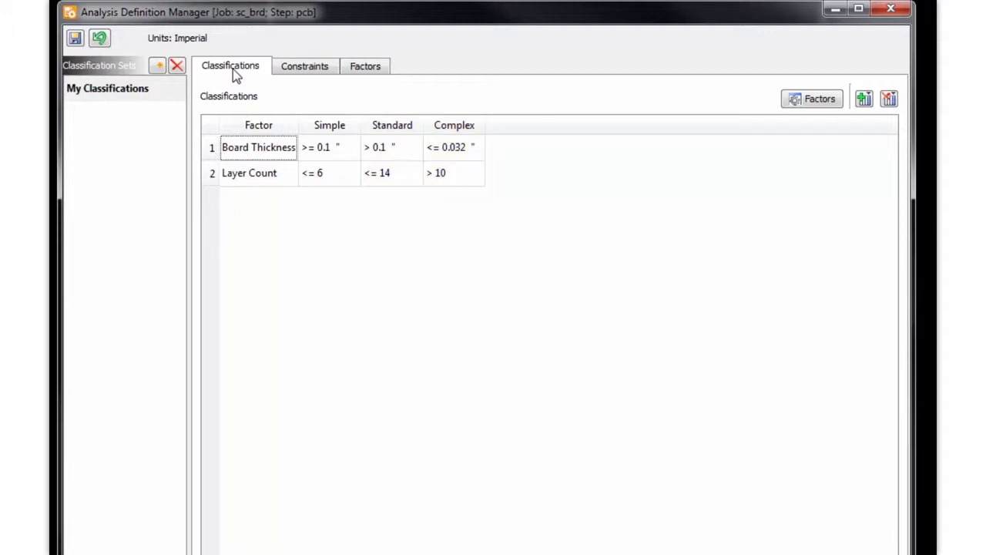
pyautogui.moveTo(308, 81)
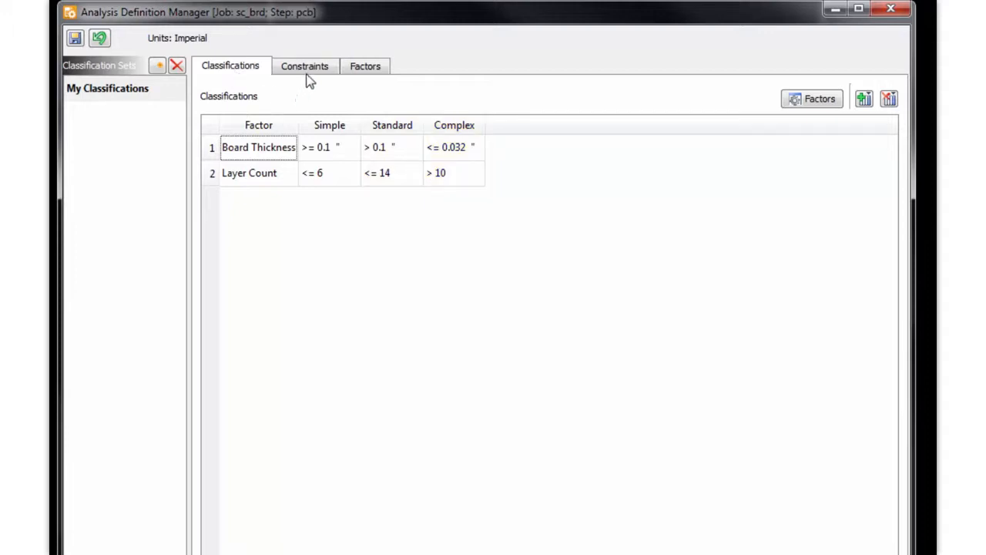
# Select the PTH Annular Ring constraint under the Etch group in the Constraints tab
pyautogui.click(305, 65)
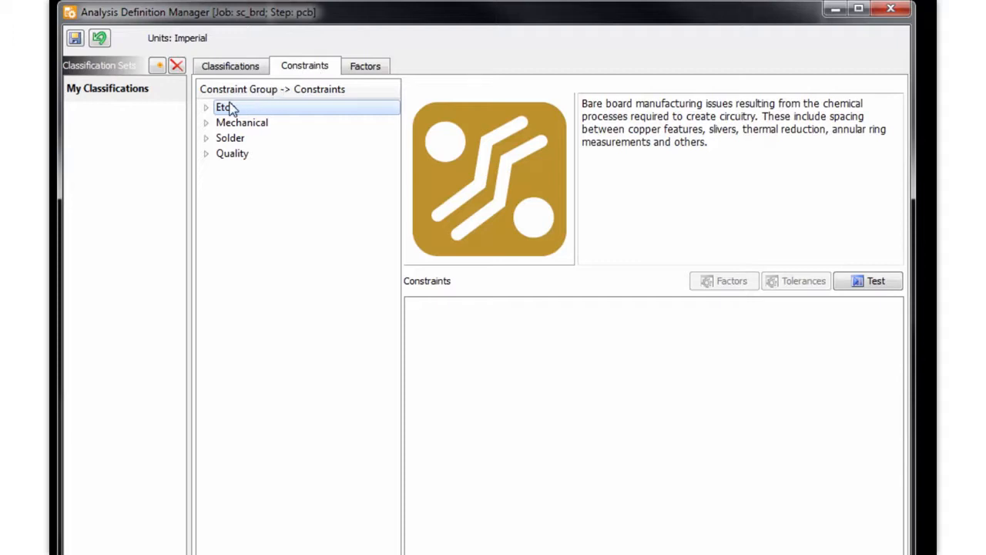
pyautogui.click(205, 108)
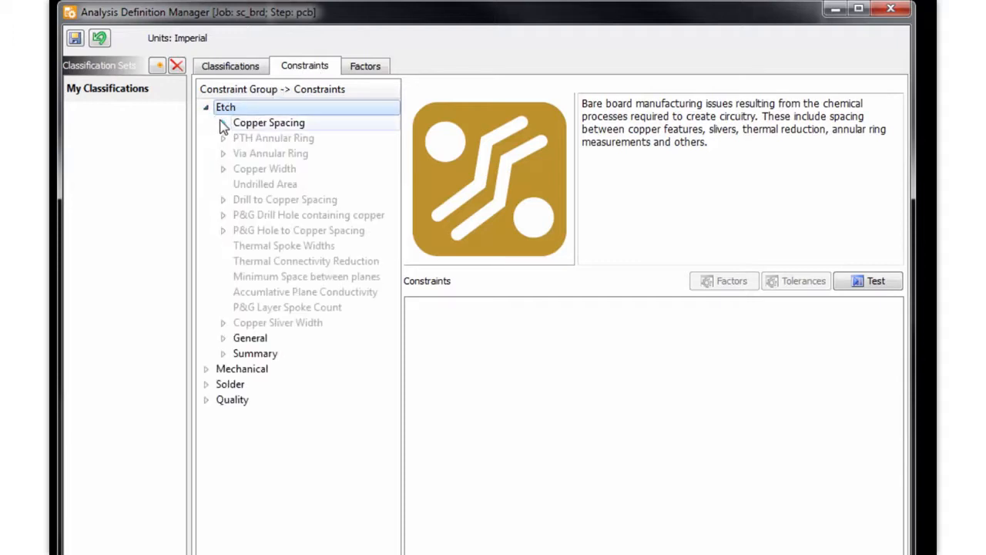
pyautogui.click(223, 122)
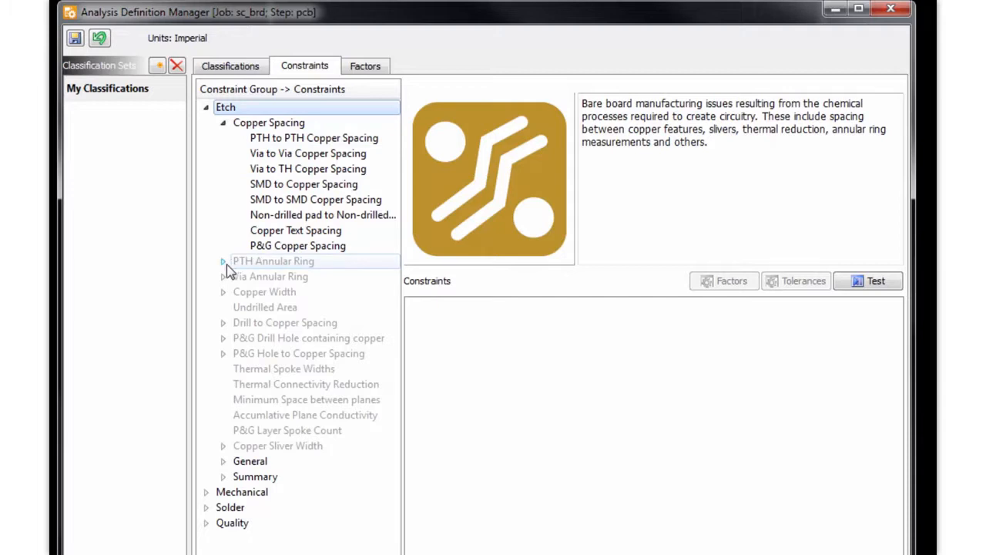
pyautogui.click(223, 260)
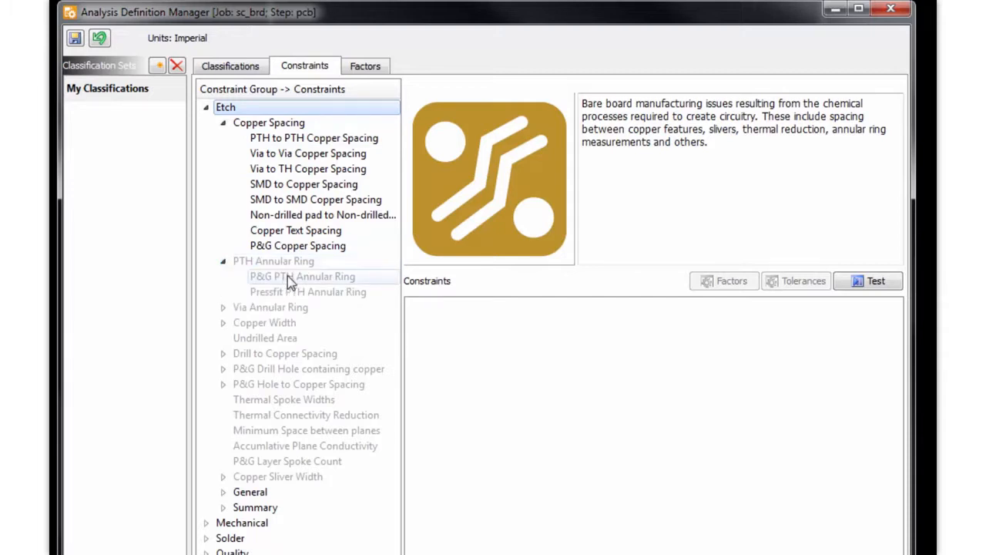
pyautogui.click(273, 260)
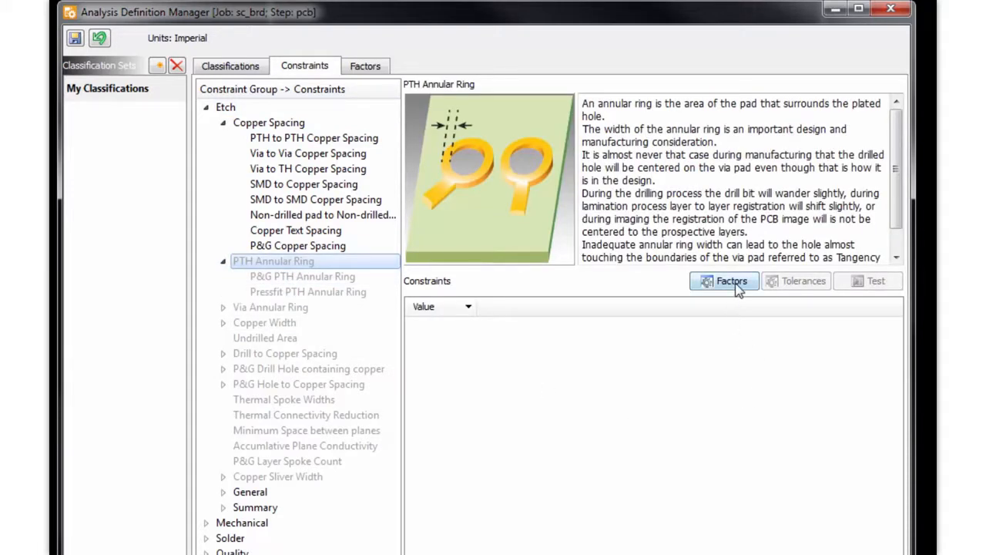
# Make PTH Annular Ring vary by Classification, Copper and Layer Side; enter 5 and 6 ml
pyautogui.click(724, 281)
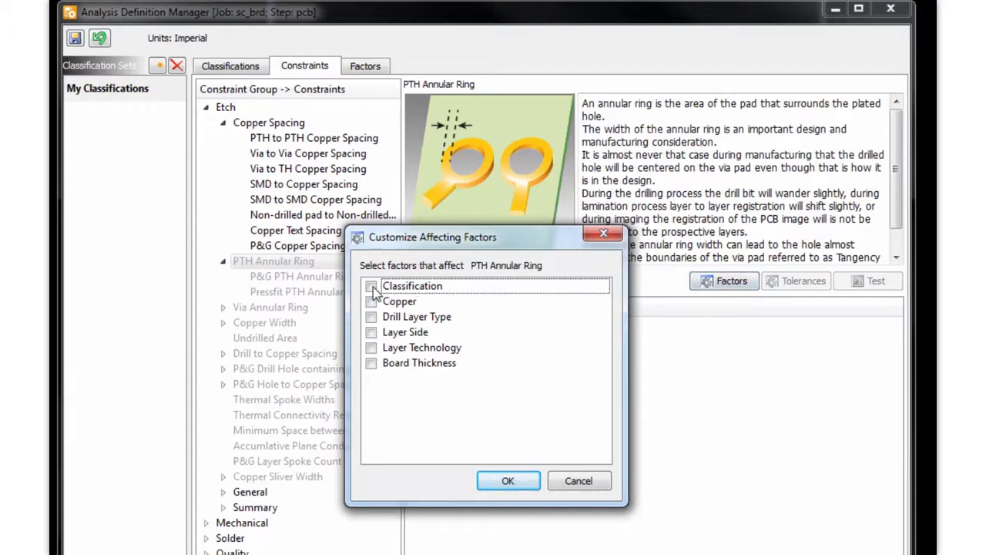
pyautogui.click(372, 286)
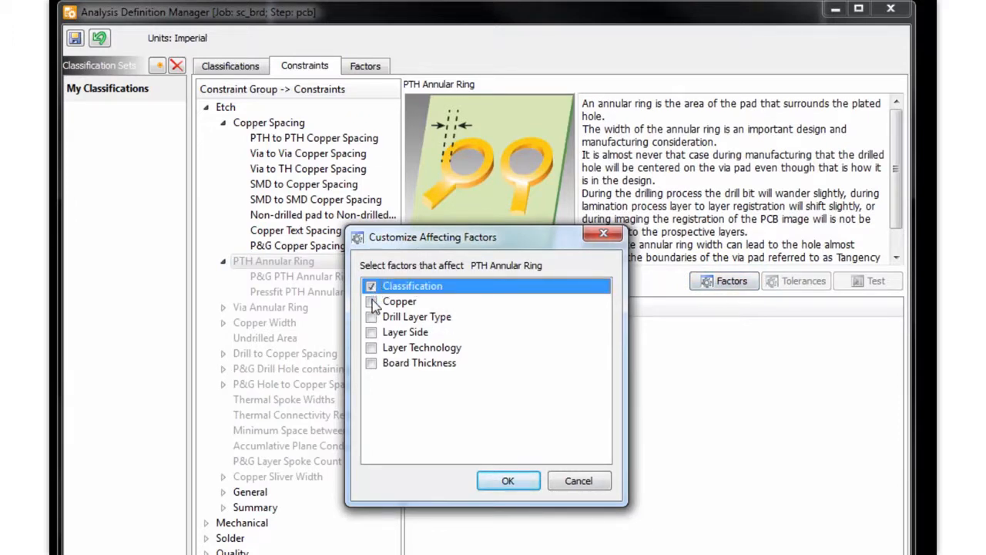
pyautogui.click(372, 332)
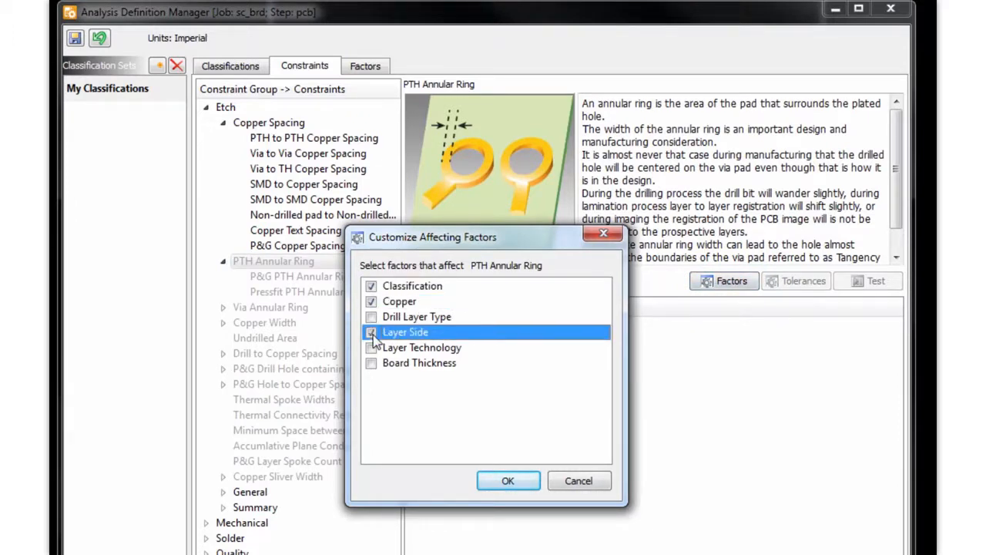
pyautogui.click(508, 480)
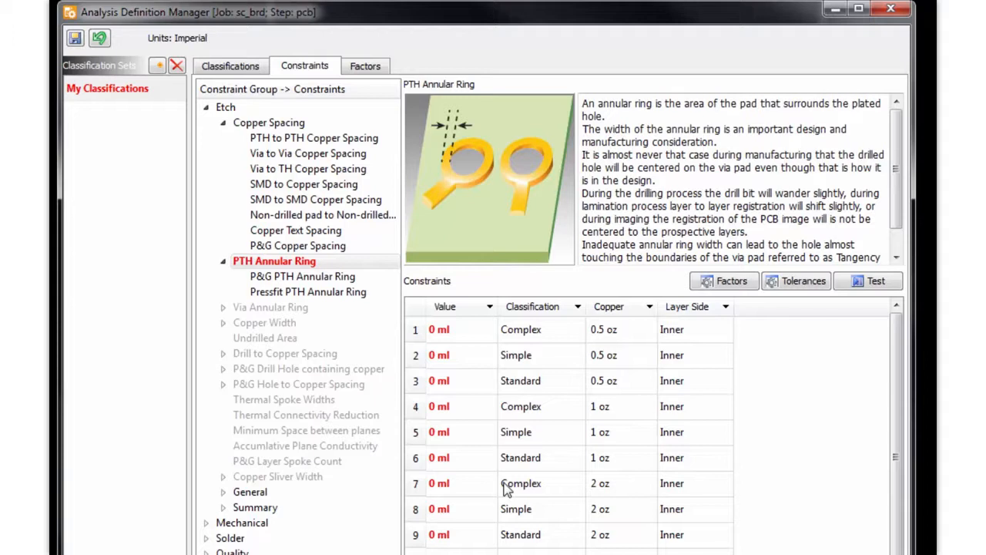
pyautogui.moveTo(569, 493)
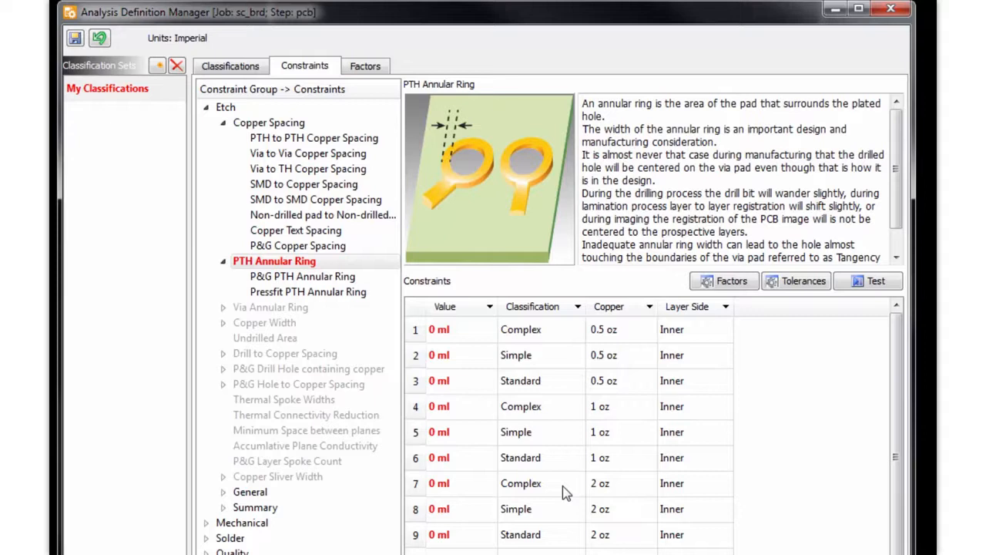
pyautogui.click(460, 329)
pyautogui.write('5')
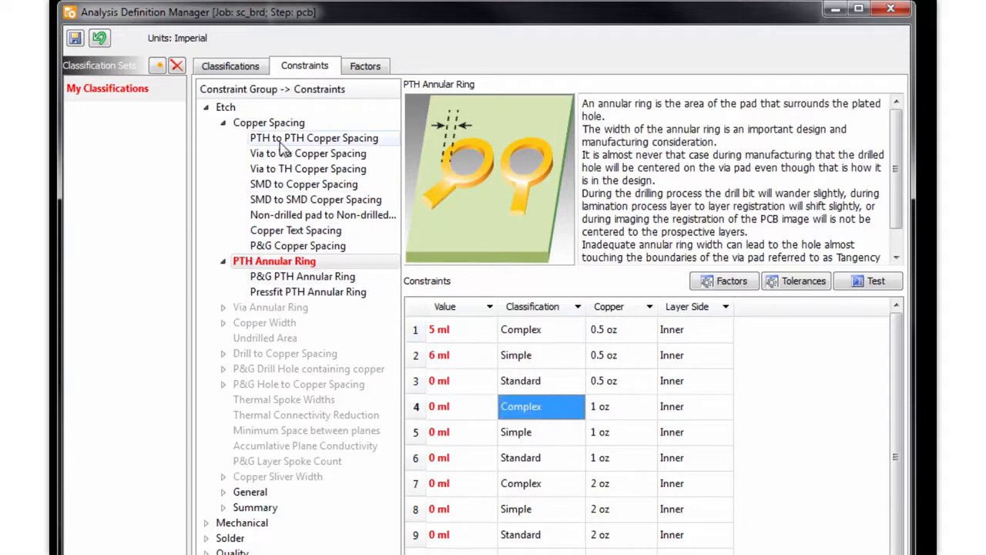
# Review Via to Via Copper Spacing values, then run Test to get the results summary
pyautogui.click(269, 122)
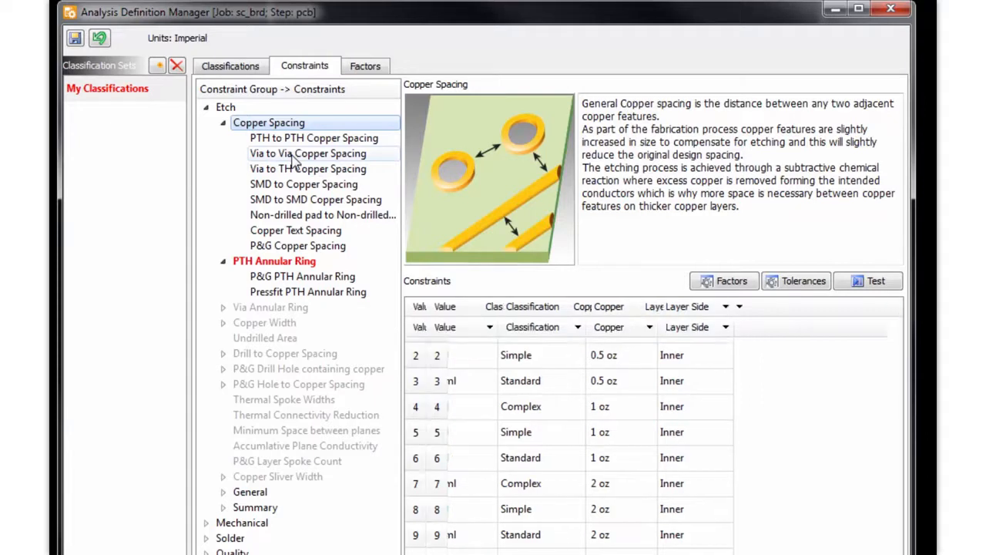
pyautogui.click(308, 153)
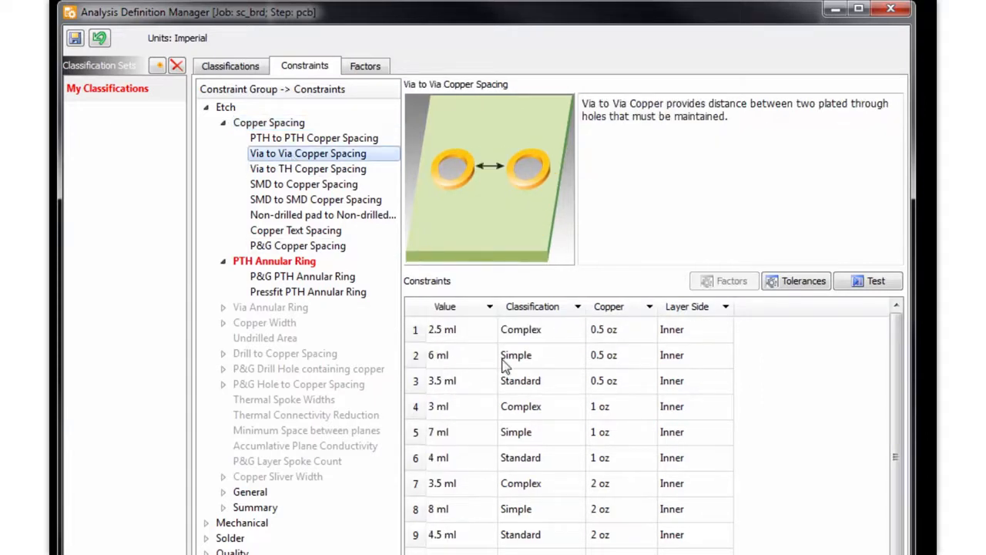
pyautogui.moveTo(721, 460)
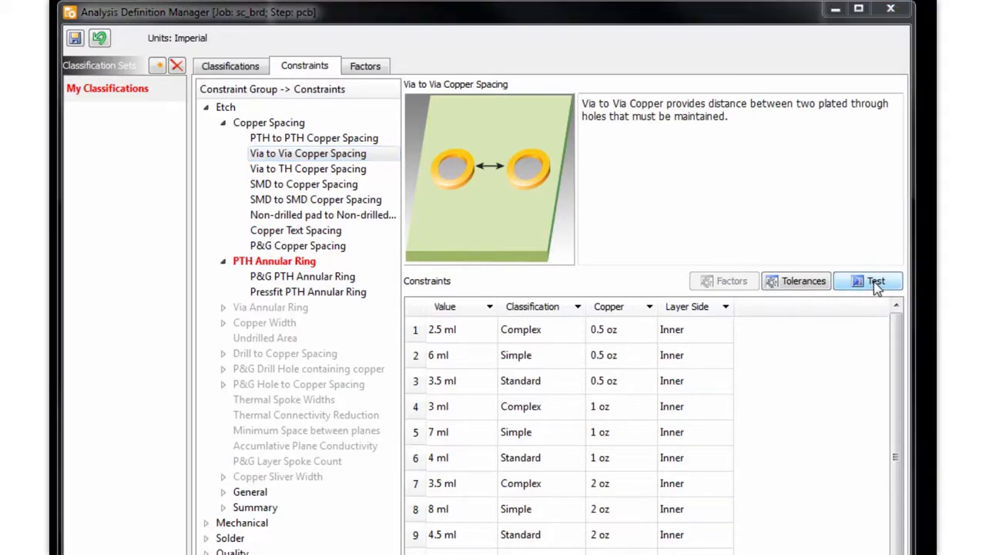
pyautogui.click(269, 123)
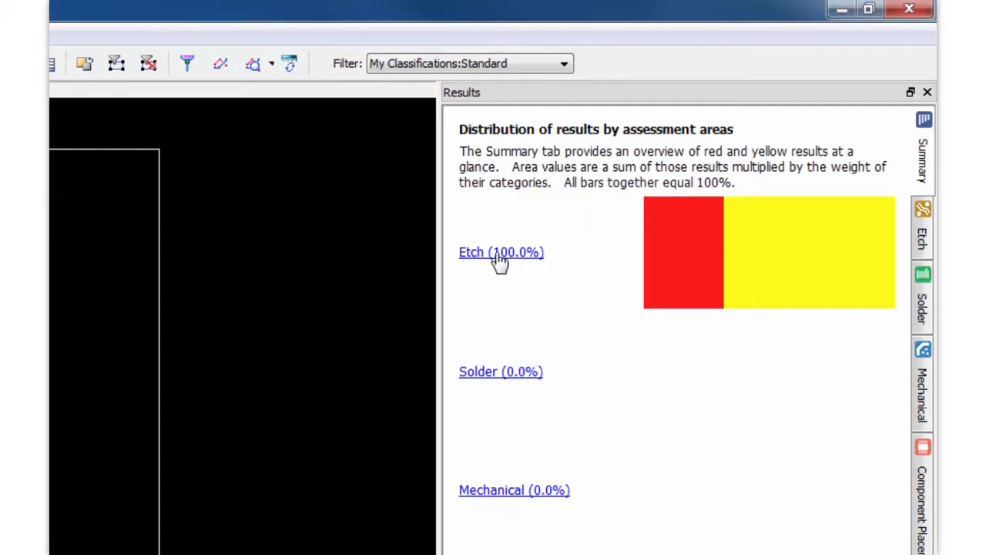
# Inspect the Etch exposed via violations on the first board, stepping to the next violation
pyautogui.click(500, 252)
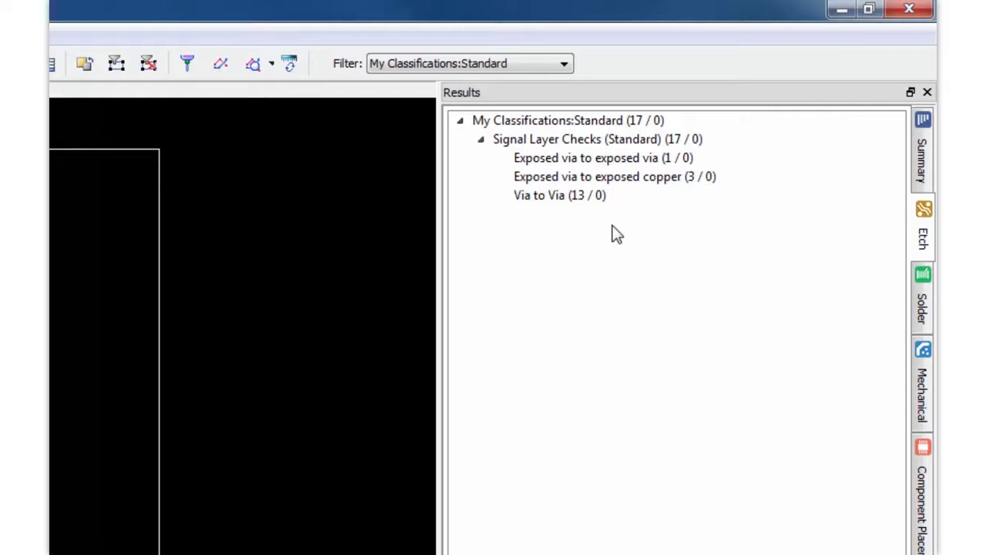
pyautogui.click(603, 155)
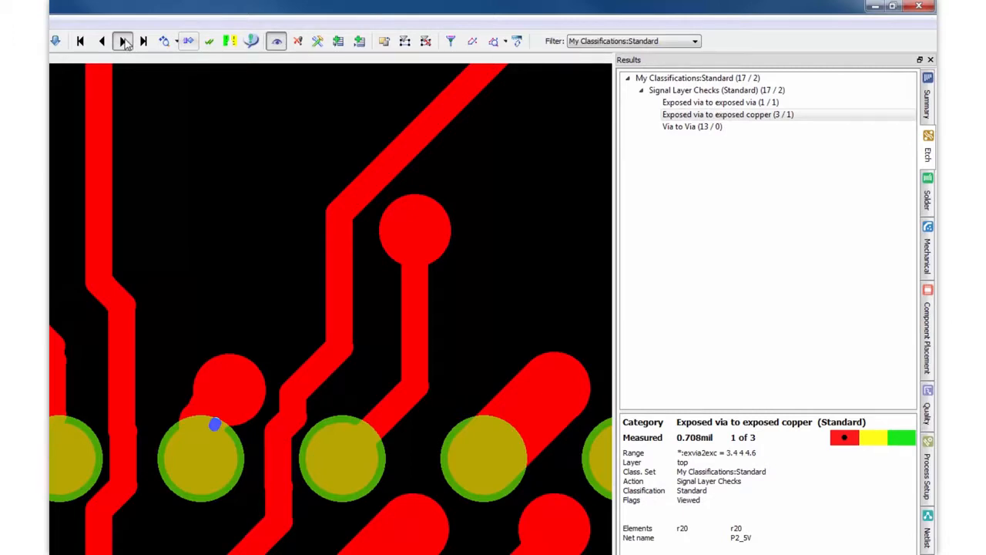
pyautogui.click(123, 41)
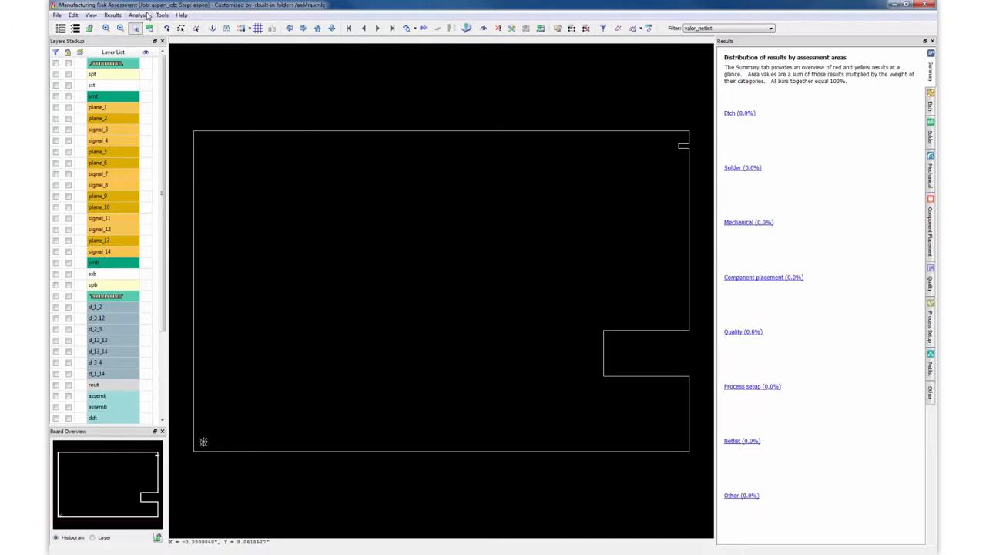
# Run MRA Revolution with the My Classifications set on the aspen board
pyautogui.click(139, 14)
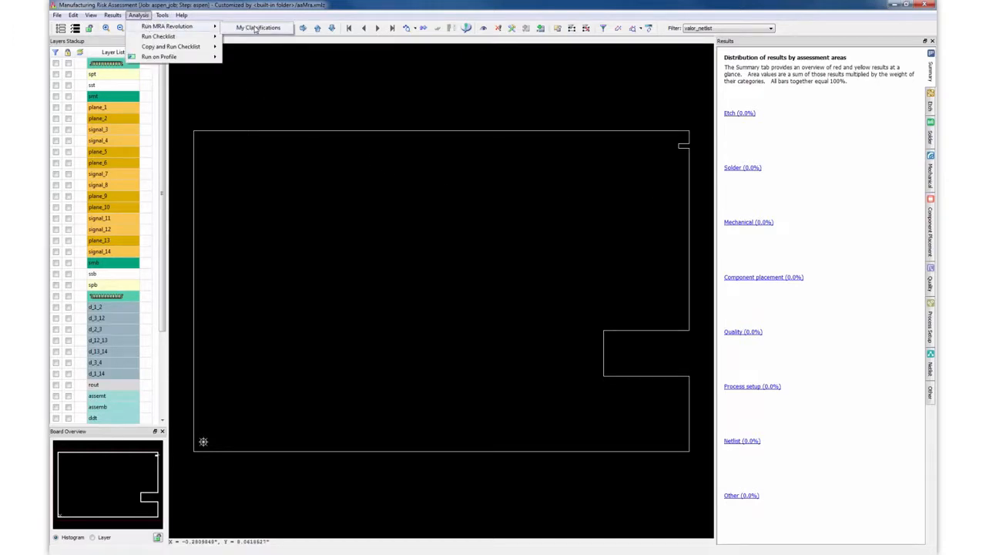
pyautogui.click(166, 26)
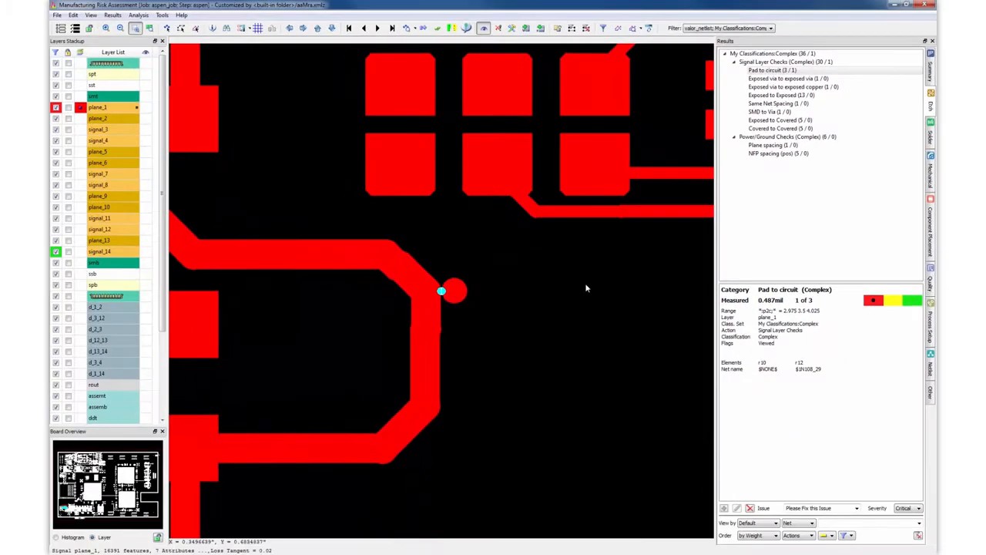
# Show the 1.487 mil exposed via to exposed via violation, then the Same Net Spacing result
pyautogui.click(787, 78)
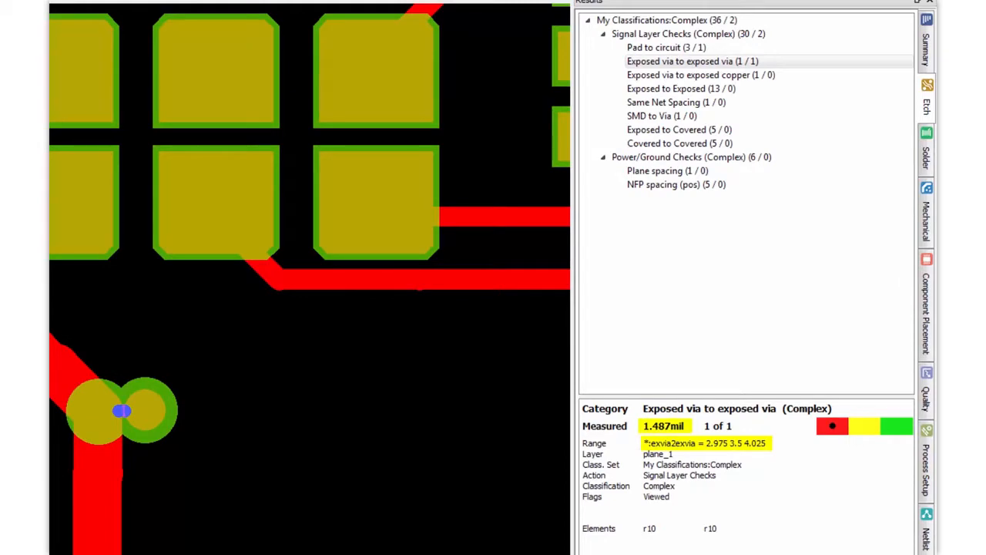
pyautogui.click(679, 102)
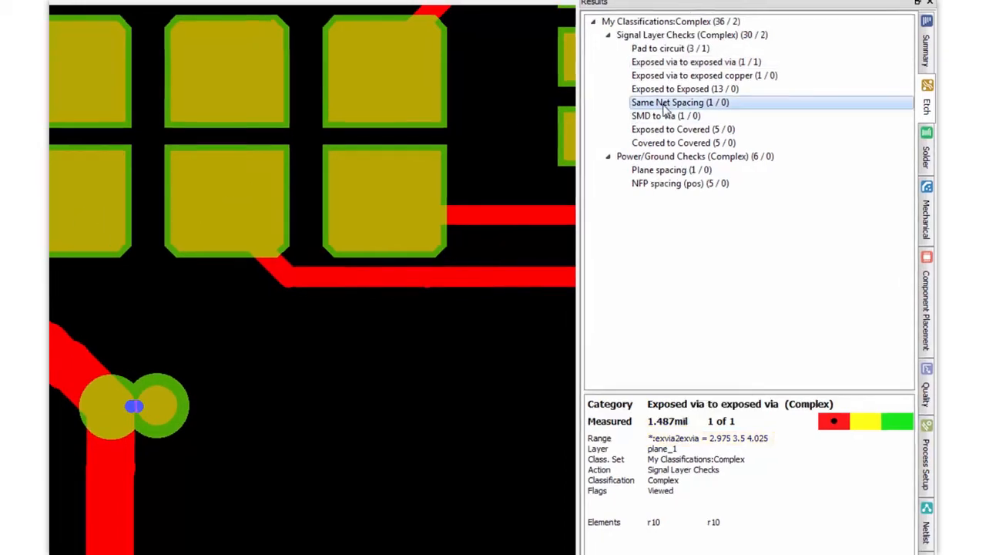